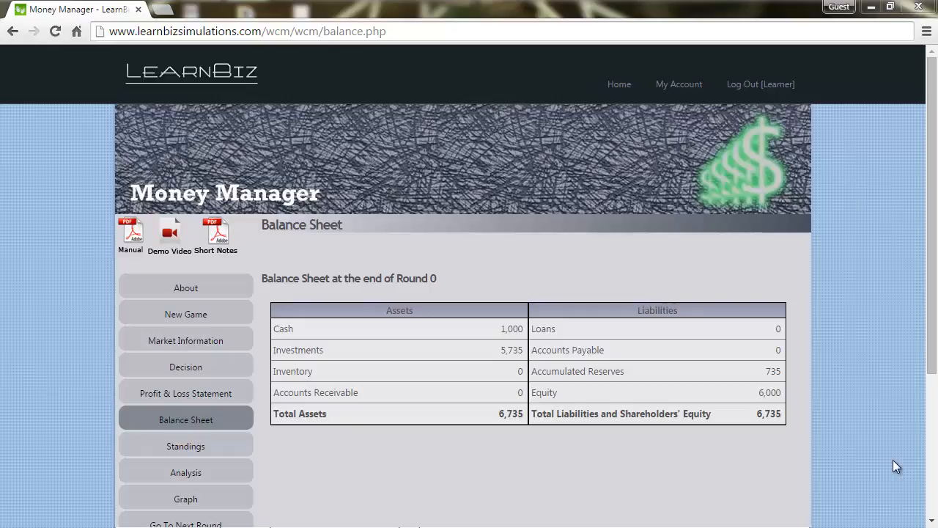
pyautogui.moveTo(286, 370)
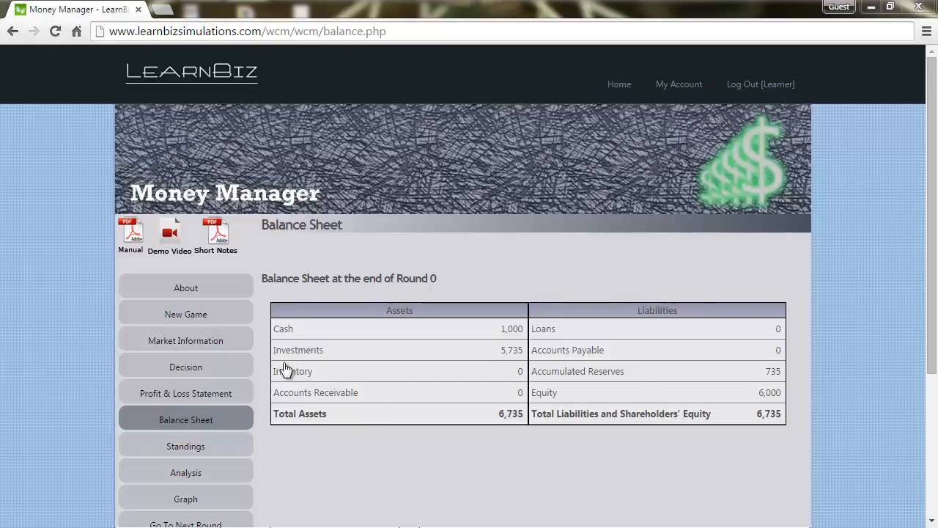
# - Open the Round 1 decision form and split sales 70% cash, 25% one-period, 5% two-period credit
pyautogui.click(185, 366)
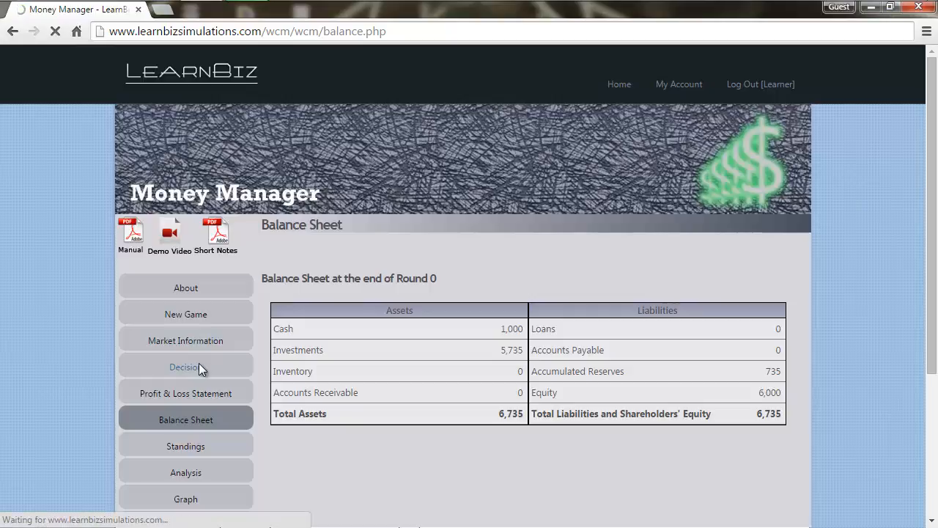
pyautogui.click(185, 366)
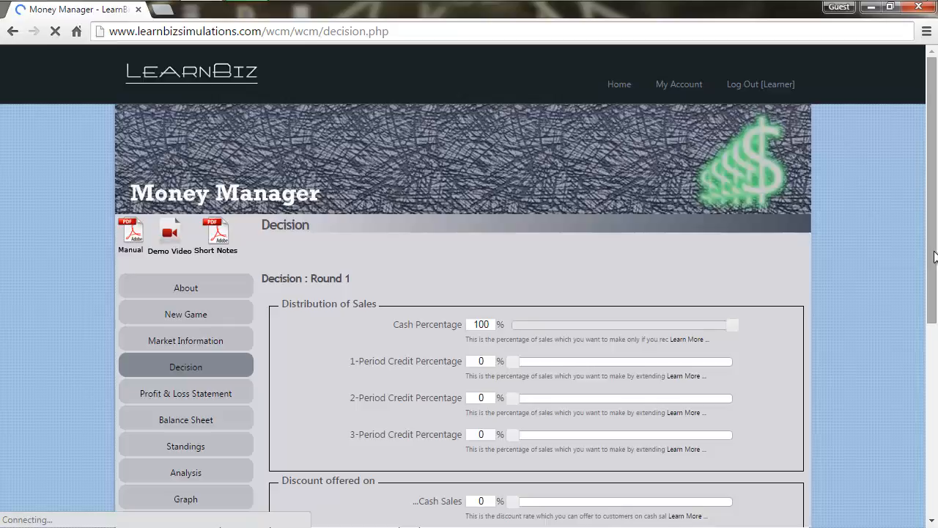
pyautogui.scroll(-3)
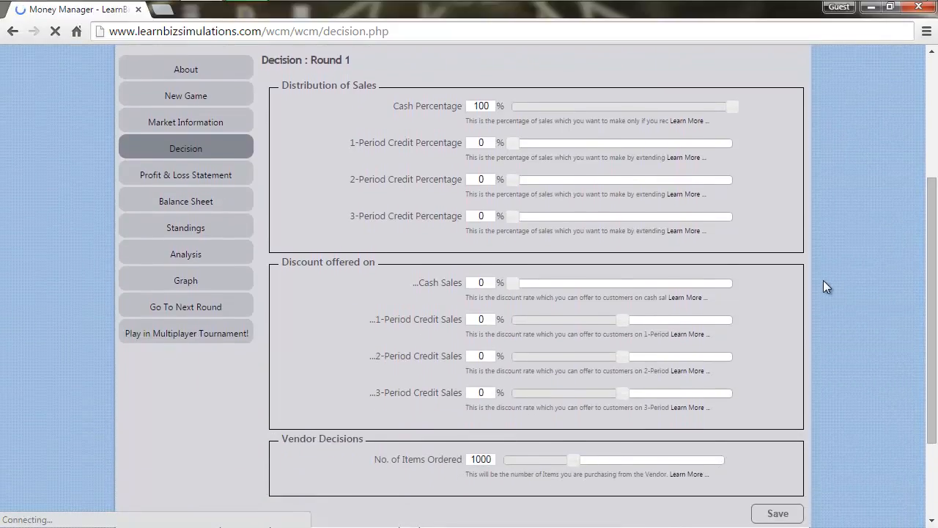
pyautogui.moveTo(489, 123)
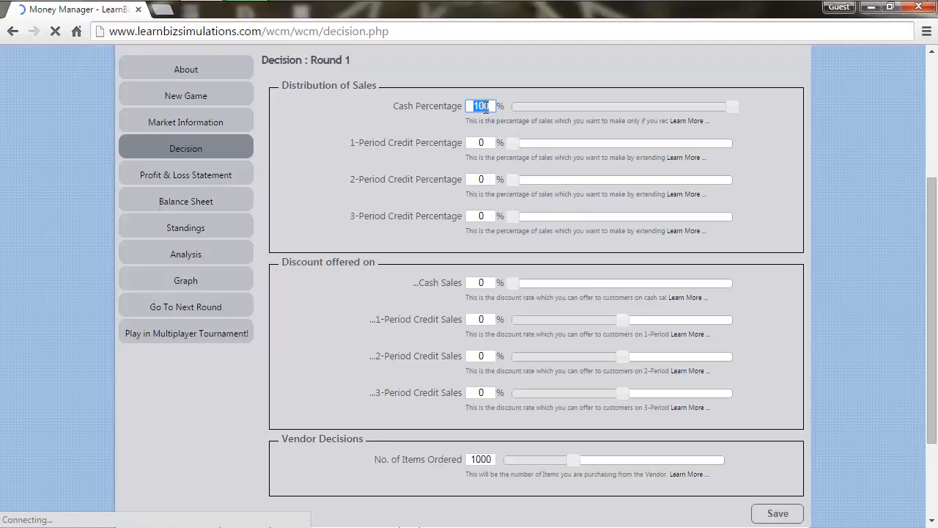
pyautogui.write('70')
pyautogui.click(481, 143)
pyautogui.write('25')
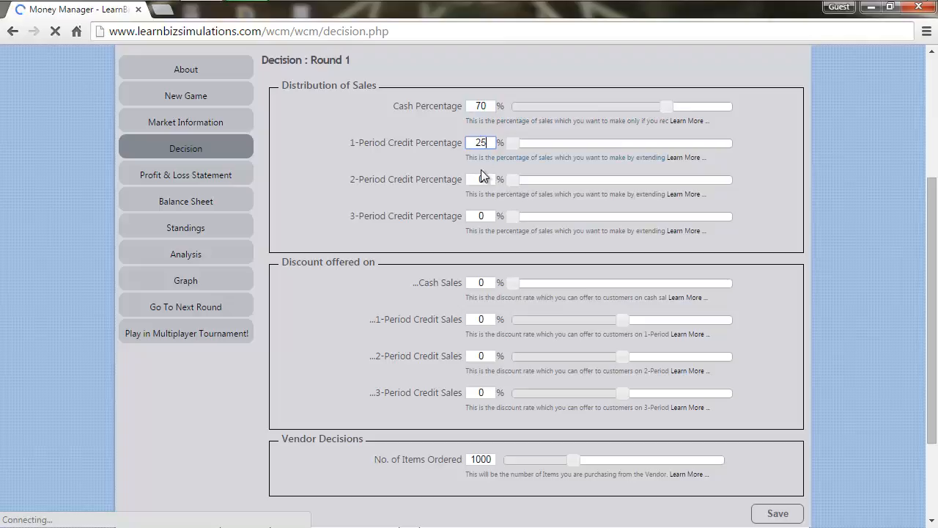
pyautogui.click(481, 179)
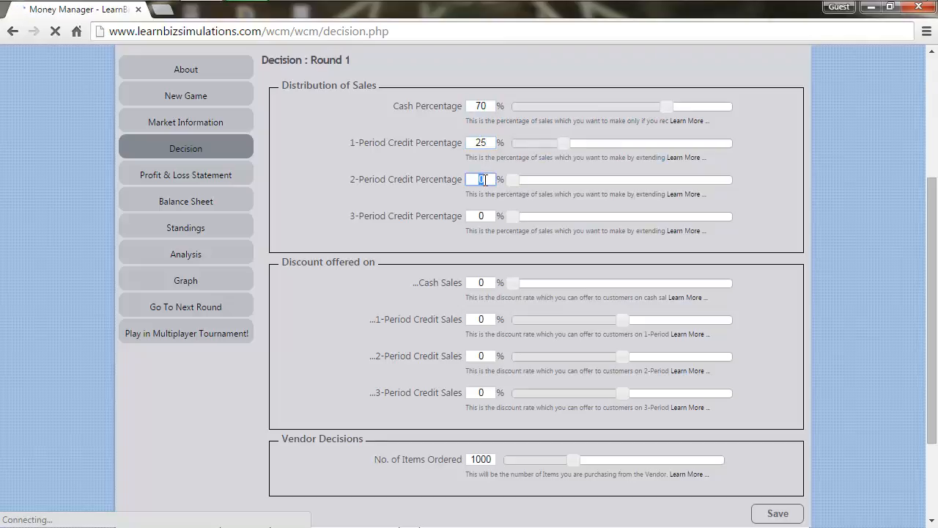
pyautogui.write('5')
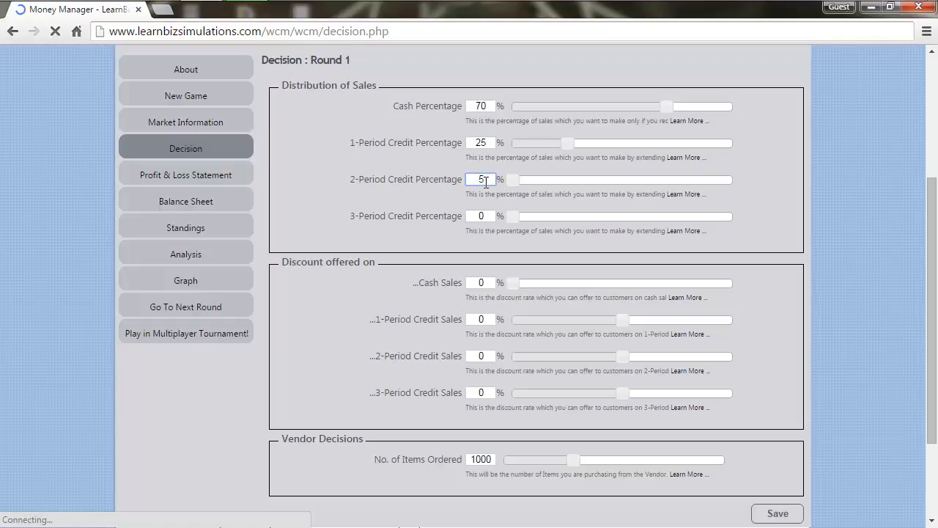
# - Set a 3% cash discount, a 1% one-period credit discount, and an order of 2000 items
pyautogui.click(481, 282)
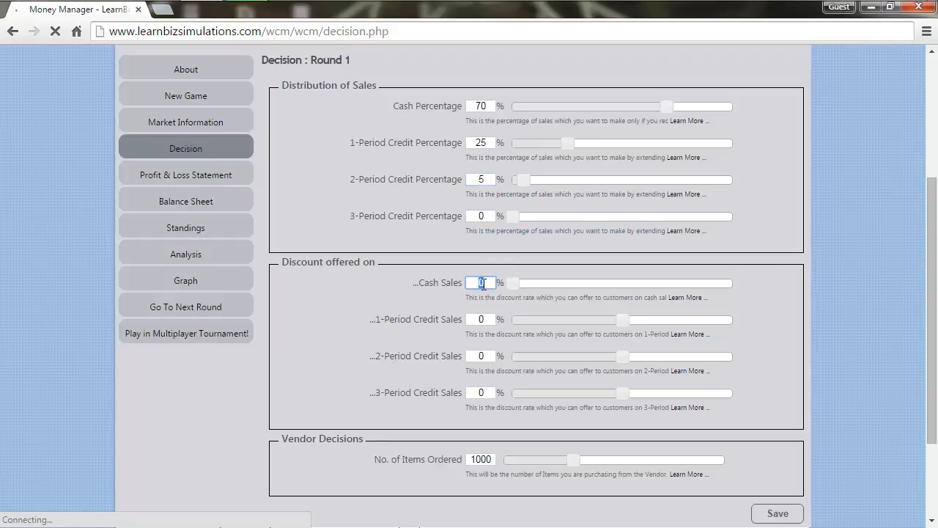
pyautogui.write('3')
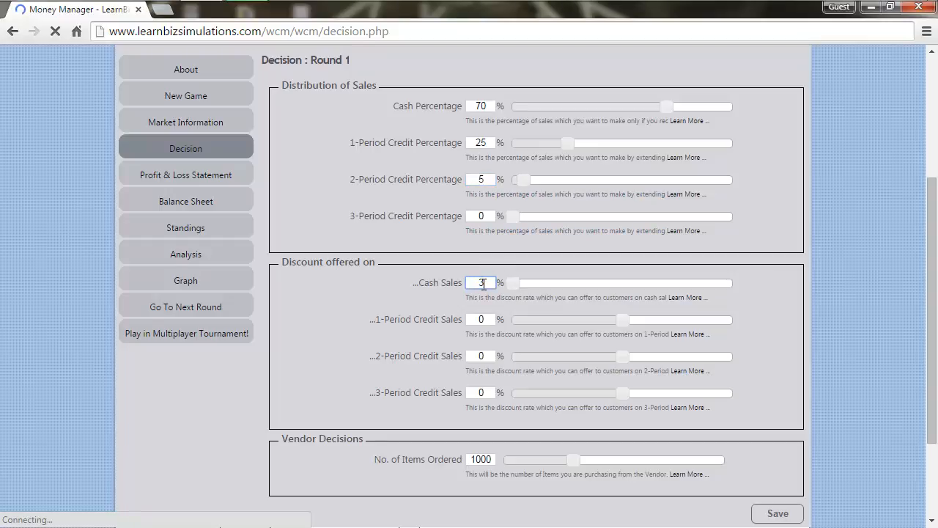
pyautogui.click(482, 319)
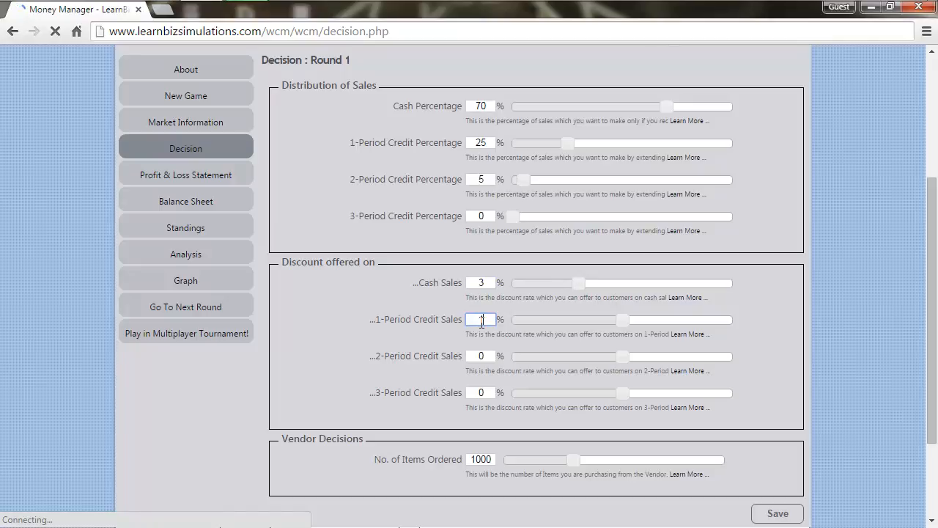
pyautogui.write('1')
pyautogui.click(481, 459)
pyautogui.write('2')
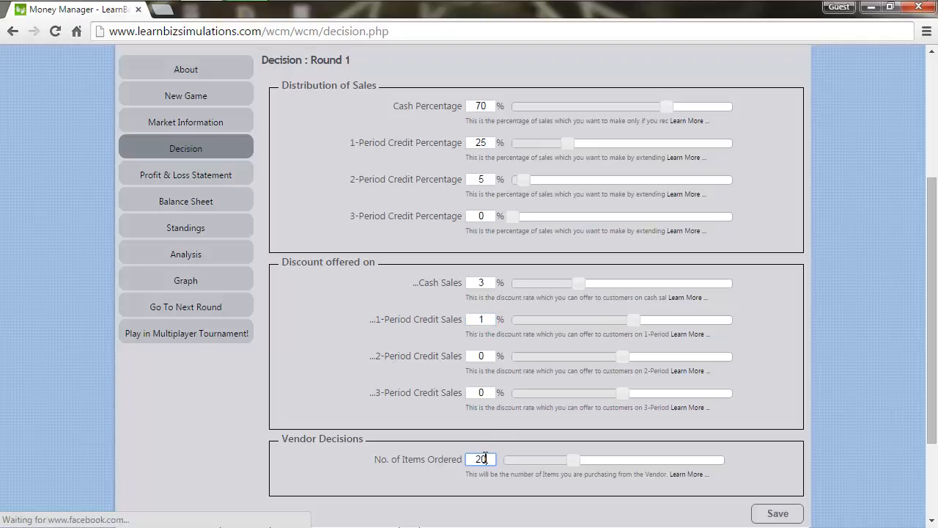
pyautogui.write('00')
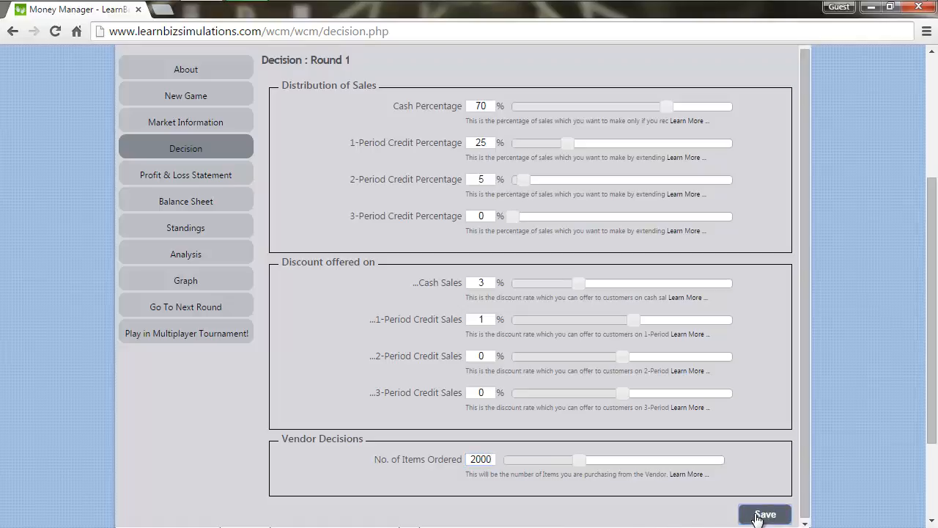
# - Save the Round 1 decisions, confirm the Inputs Saved message, and advance to the next round
pyautogui.click(765, 514)
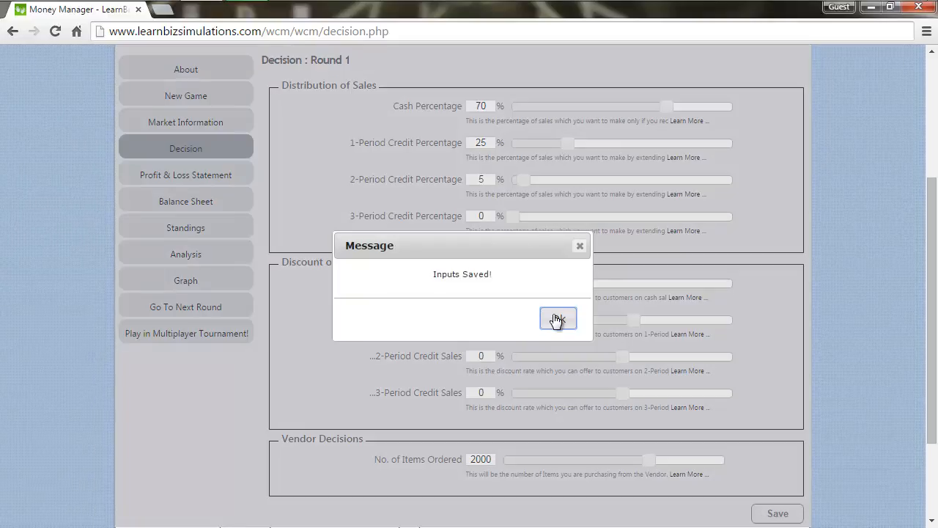
pyautogui.click(558, 319)
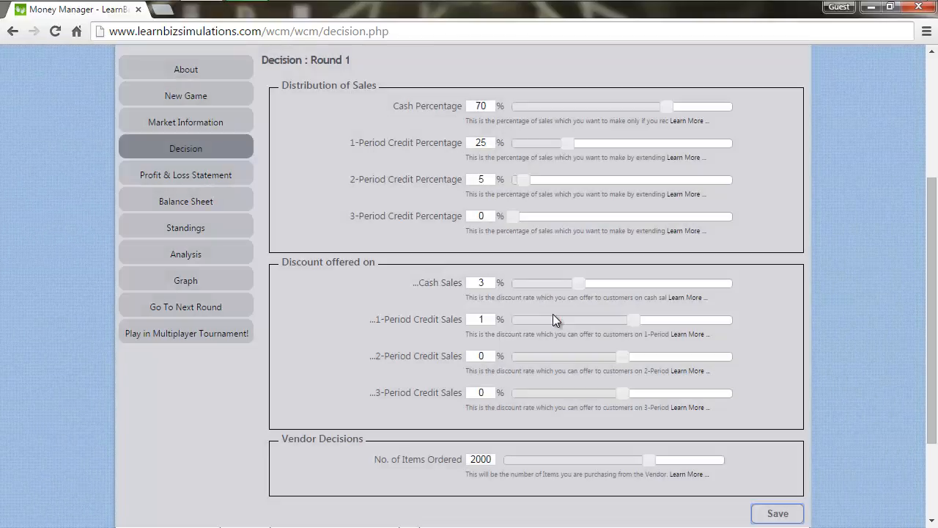
pyautogui.click(186, 227)
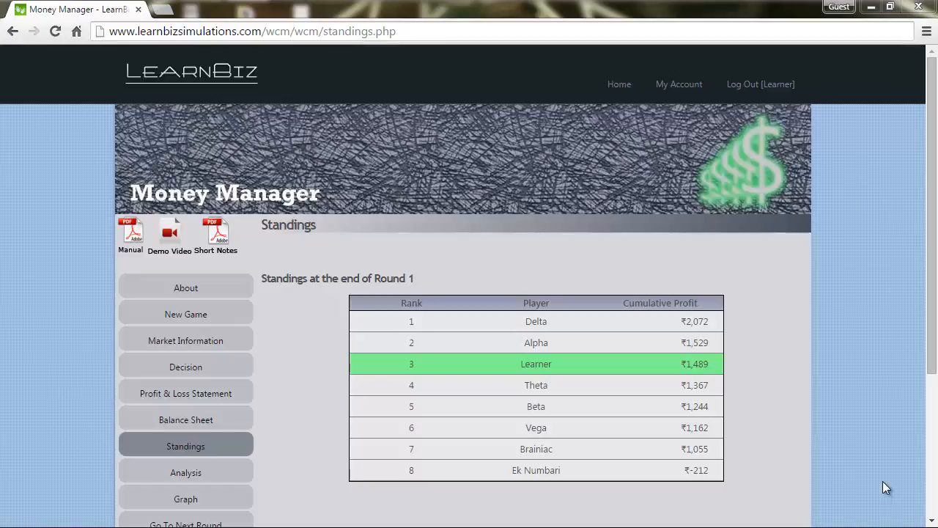
pyautogui.moveTo(185, 498)
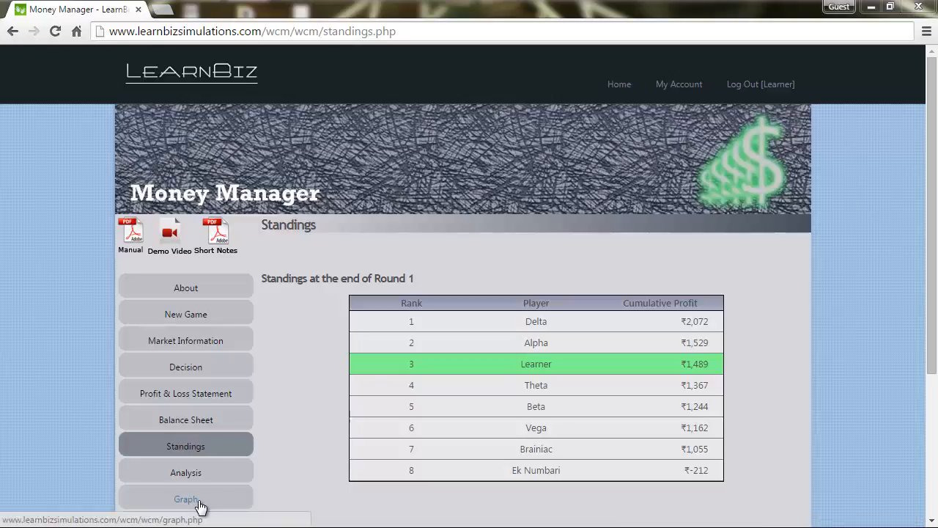
# - Leave the Round 1 standings, with Learner ranked third, for the player comparison graphs
pyautogui.click(185, 498)
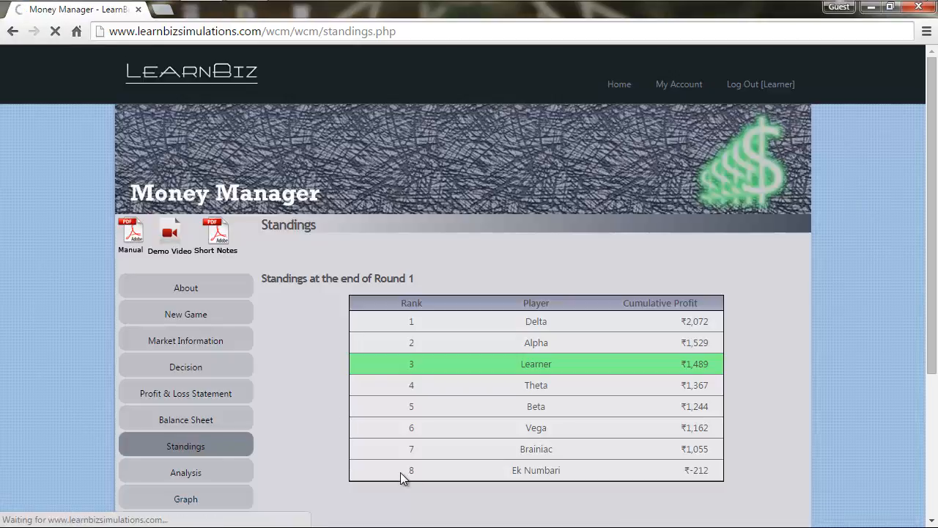
# - Graph Learner versus Beta on 1-Period Credit Sales (25 vs 100), then view the Round 2 market
pyautogui.click(186, 499)
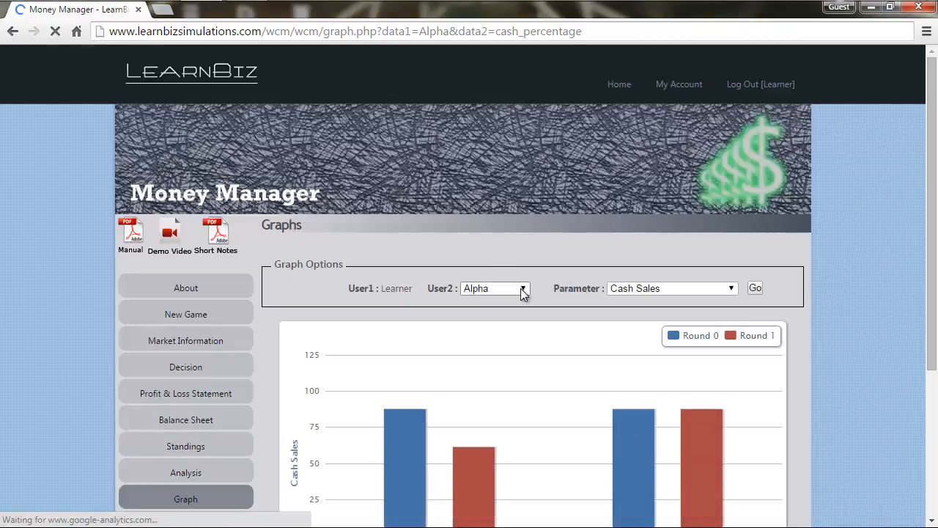
pyautogui.click(494, 287)
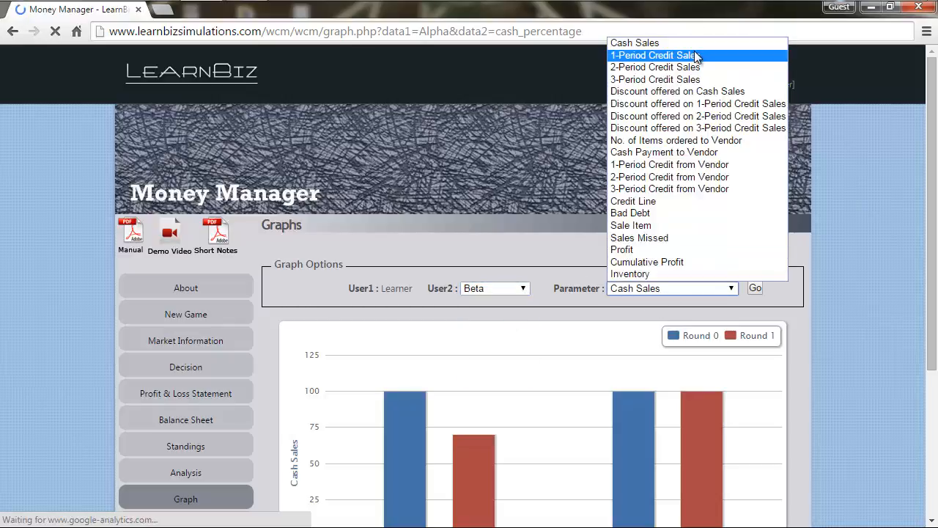
pyautogui.click(653, 55)
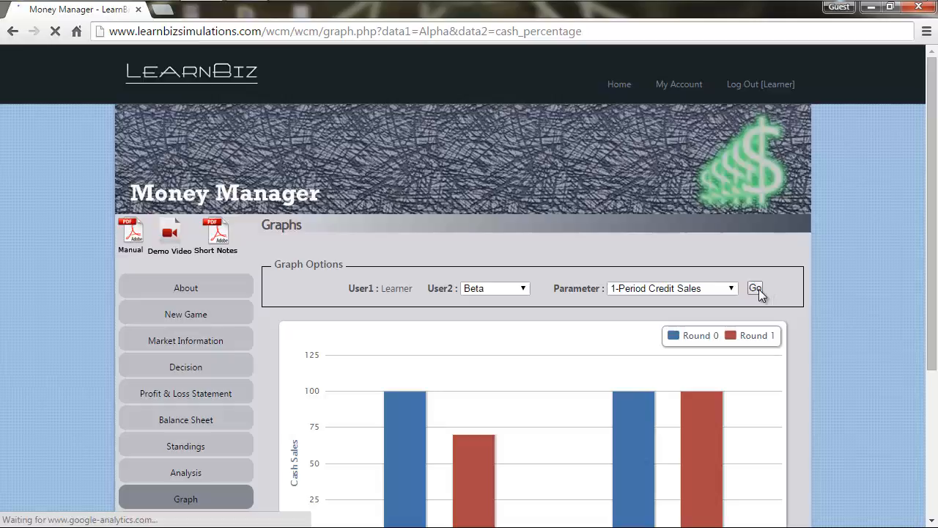
pyautogui.click(755, 288)
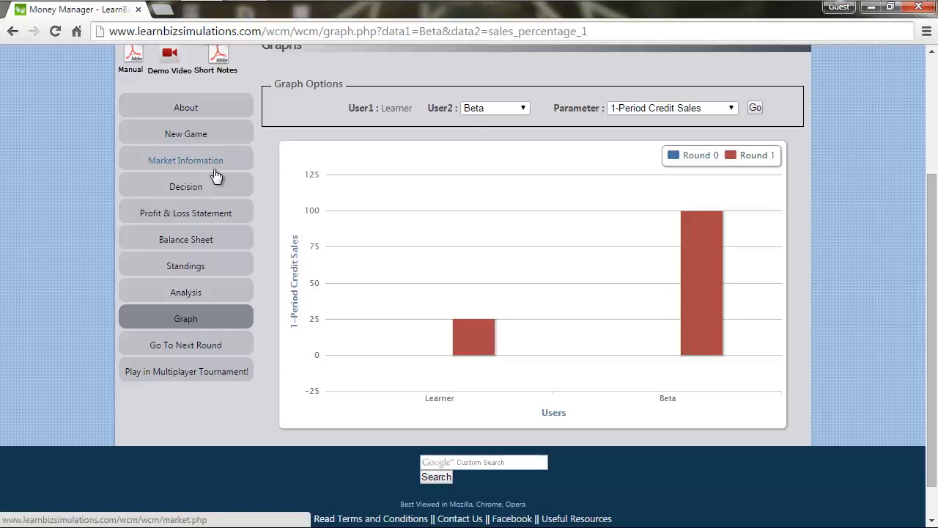
pyautogui.click(185, 159)
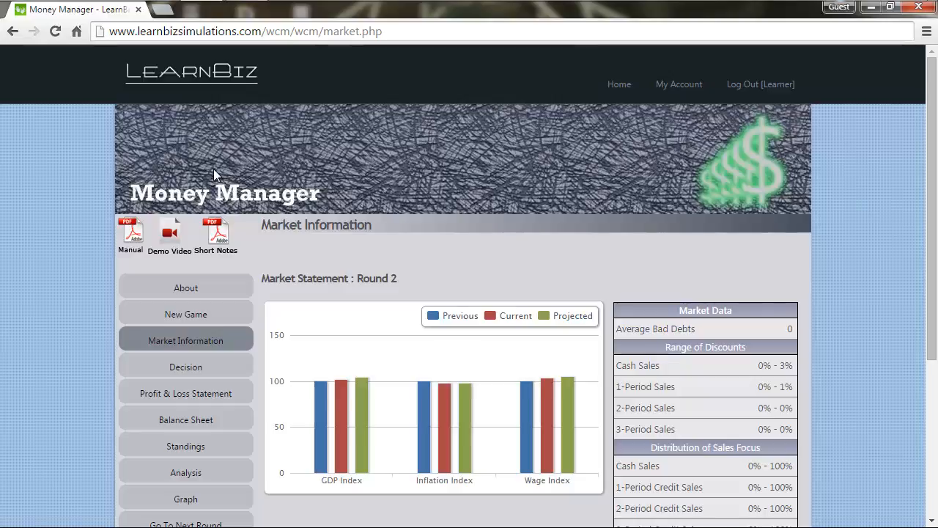
pyautogui.moveTo(320, 419)
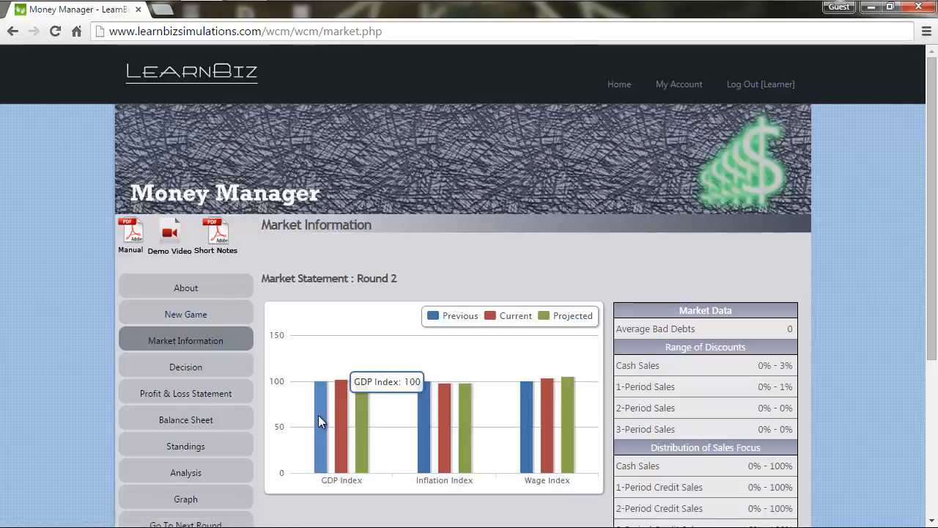
pyautogui.moveTo(374, 418)
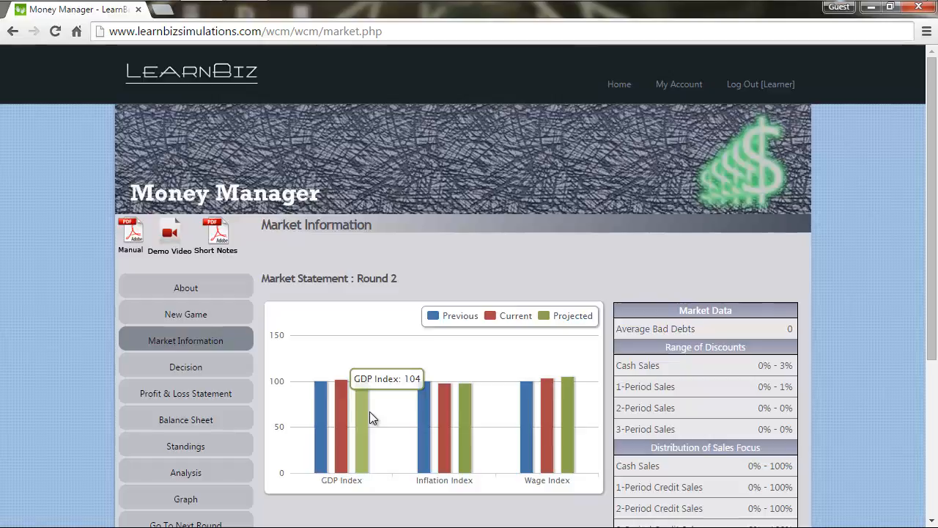
pyautogui.moveTo(421, 436)
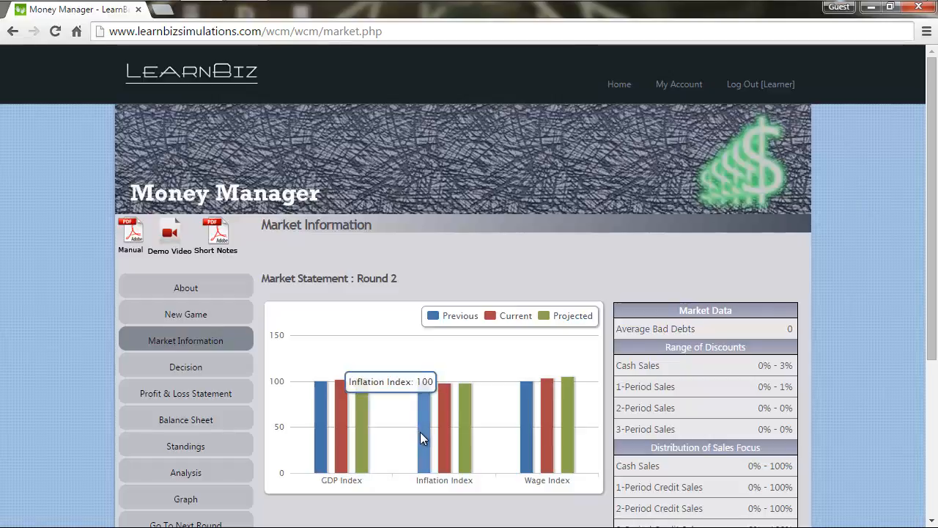
pyautogui.moveTo(447, 433)
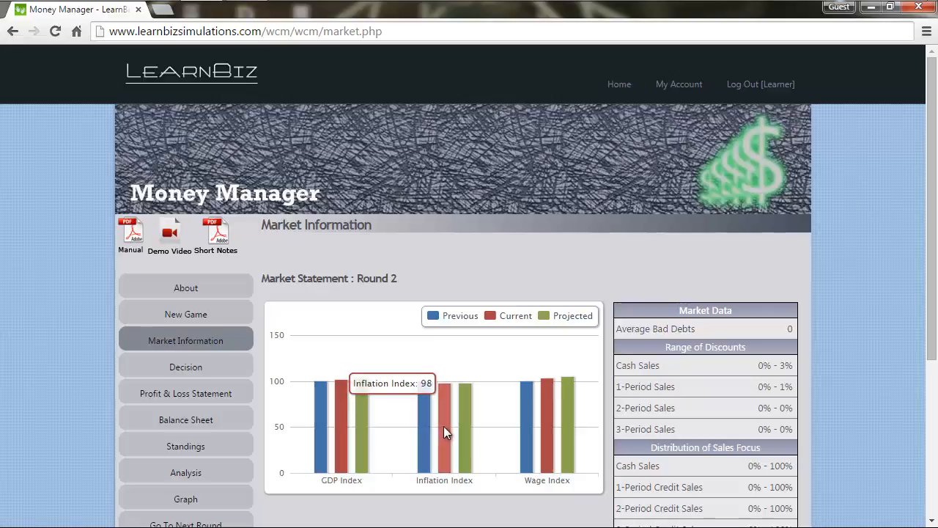
pyautogui.moveTo(465, 432)
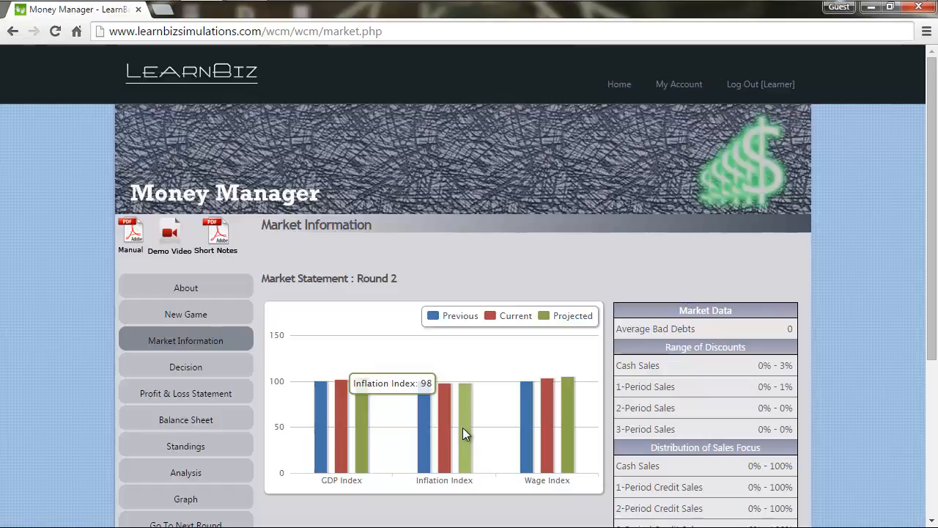
pyautogui.moveTo(530, 437)
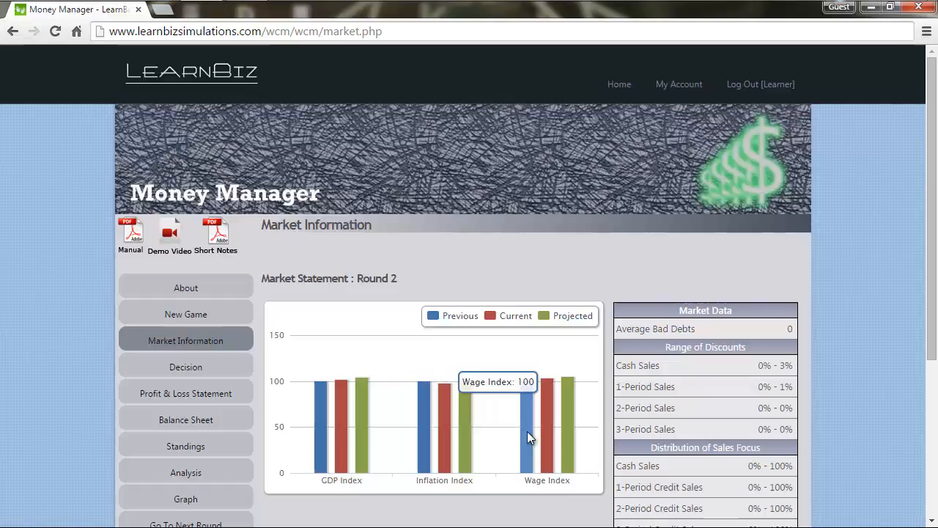
pyautogui.moveTo(552, 434)
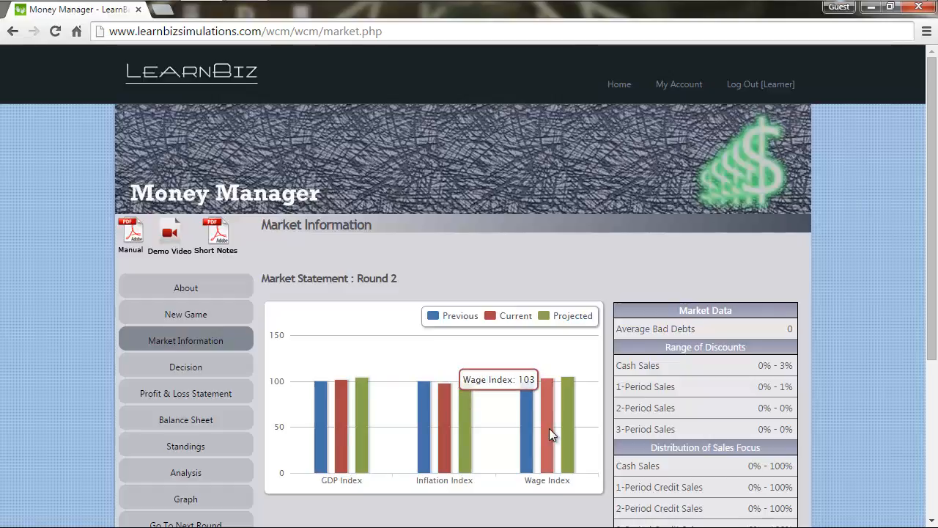
pyautogui.moveTo(568, 431)
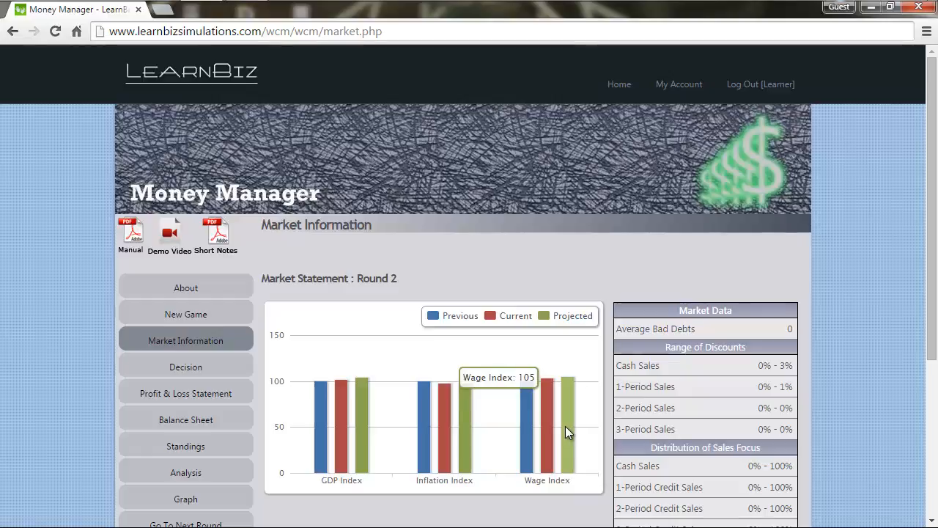
pyautogui.scroll(-3)
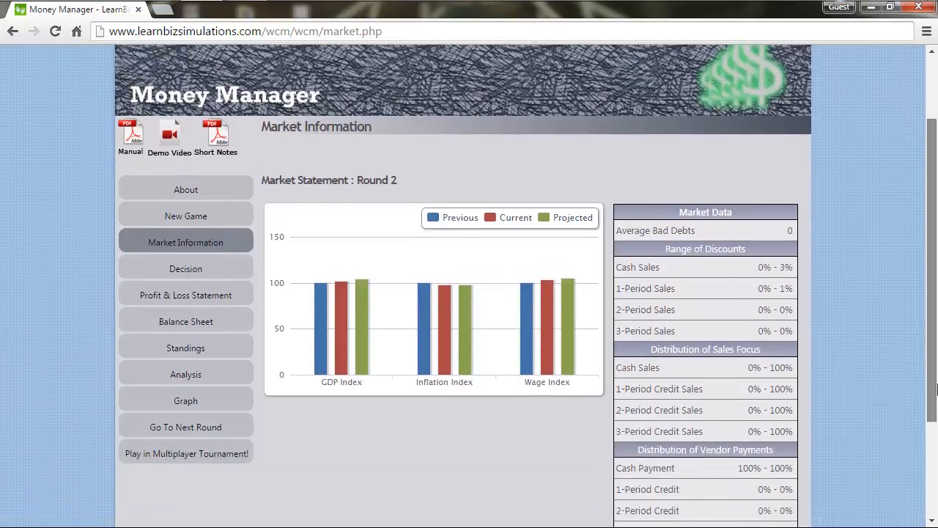
# - Bring up the end-of-Round-1 Profit & Loss Statement from the left menu
pyautogui.scroll(-3)
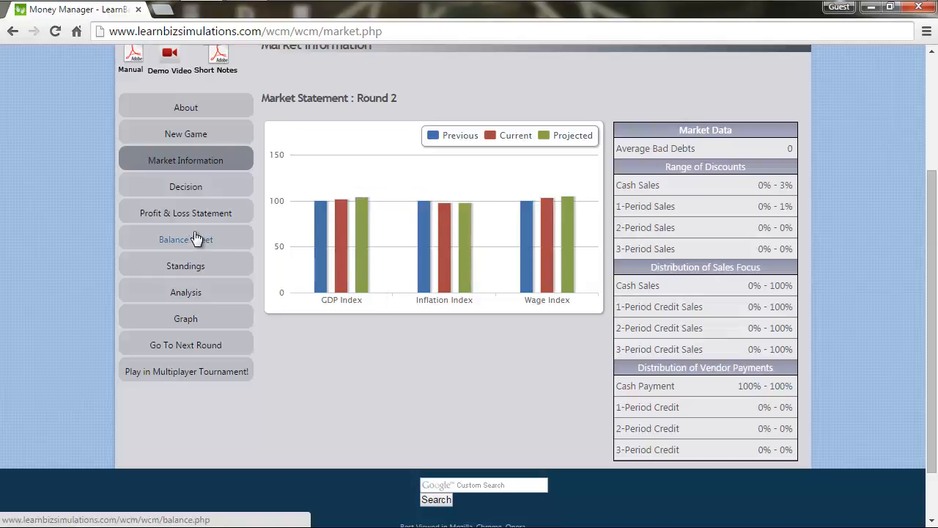
pyautogui.click(185, 212)
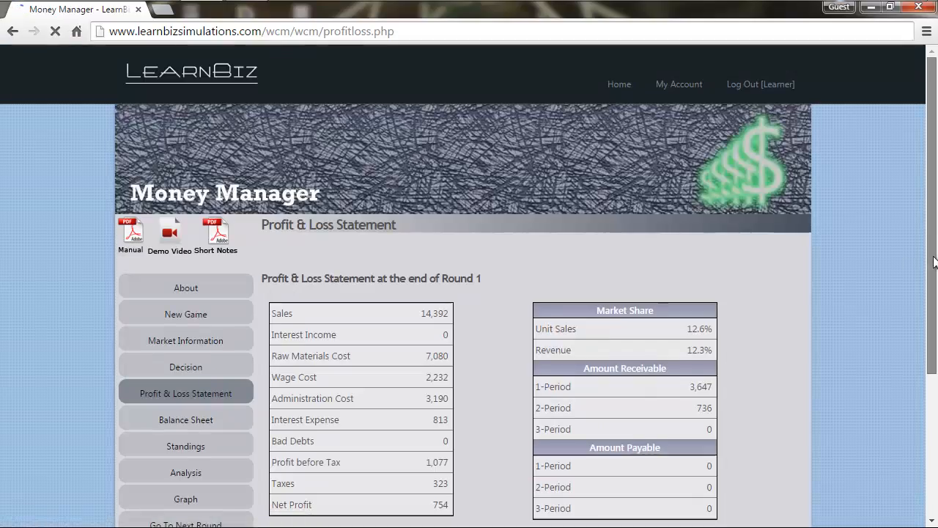
# - Review the Round 1 P&L (sales 14,392, net profit 754) and open the Round 2 decision form
pyautogui.scroll(-3)
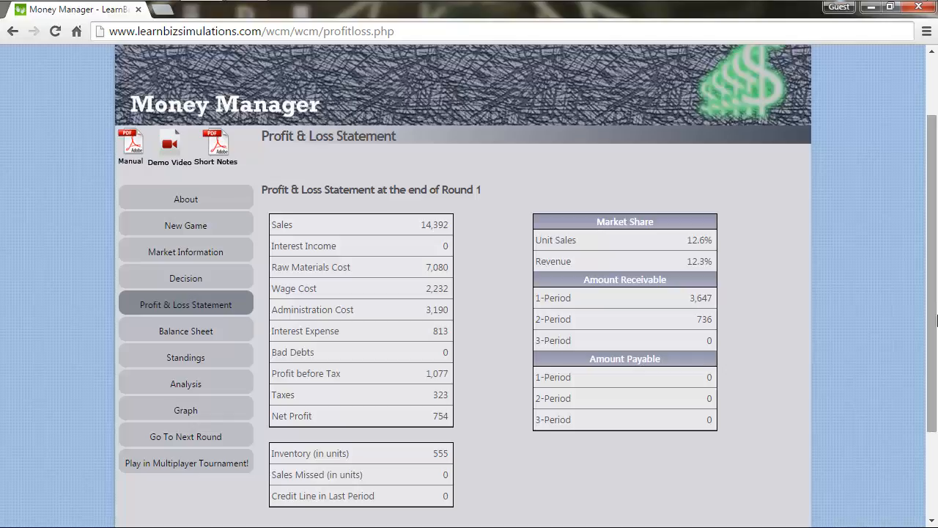
pyautogui.moveTo(185, 278)
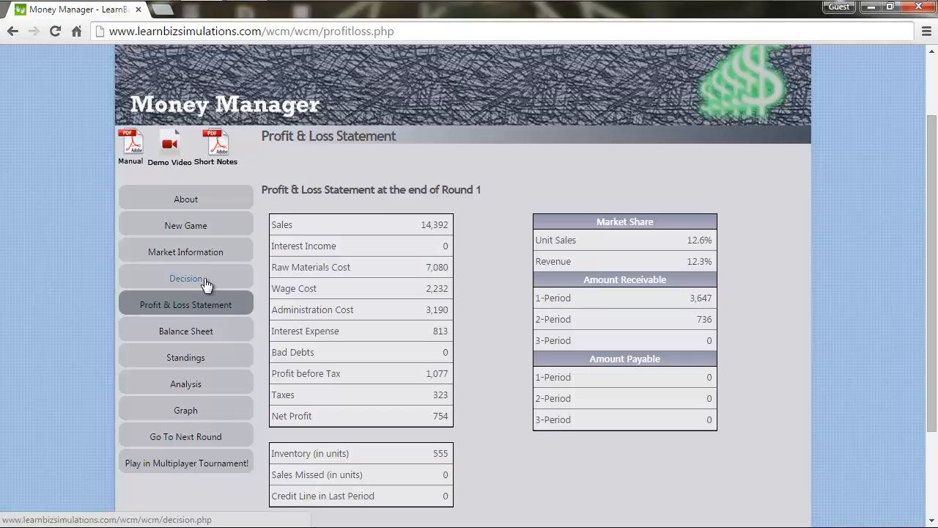
pyautogui.click(186, 278)
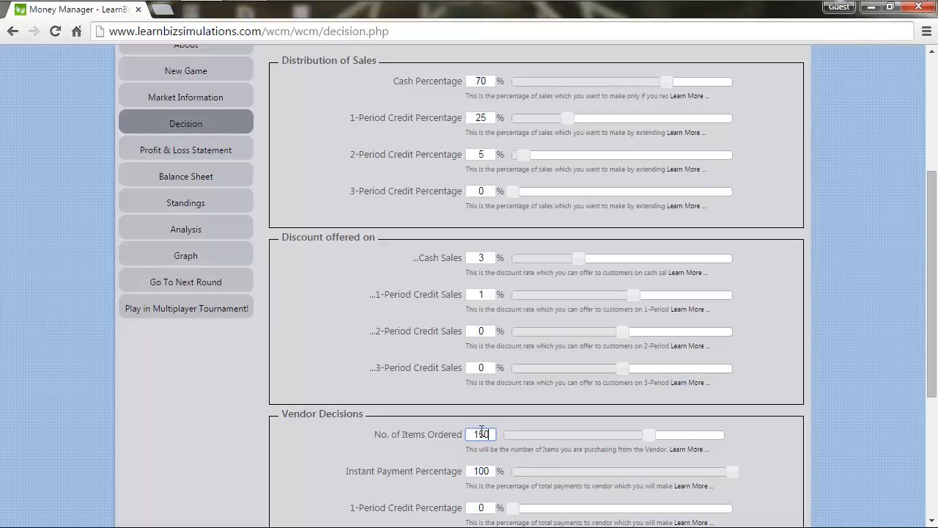
# - Order 1500 items from the vendor for Round 2 and scroll to the vendor payment terms
pyautogui.write('1500')
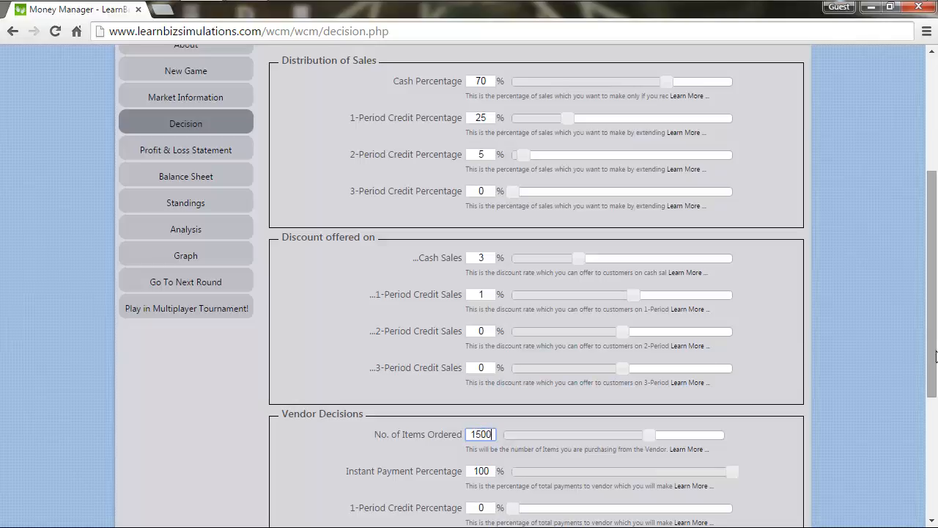
pyautogui.scroll(-3)
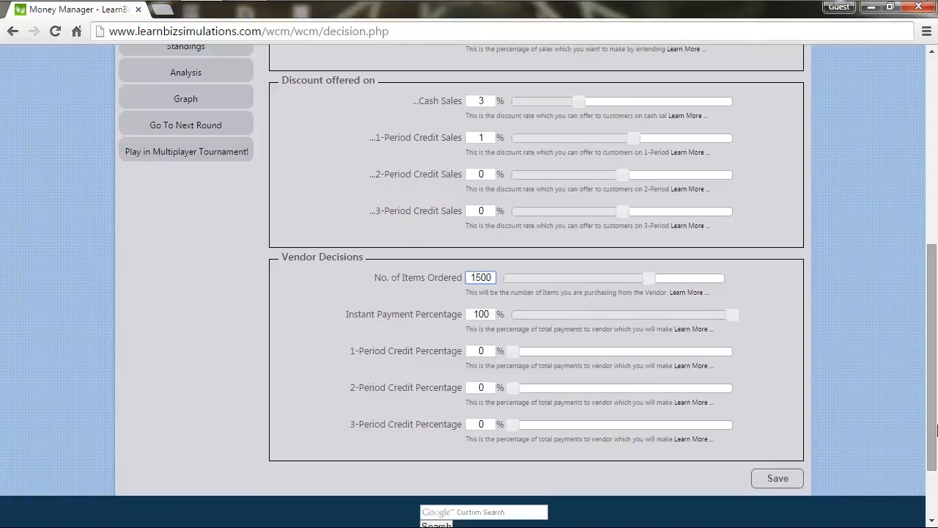
pyautogui.moveTo(852, 395)
pyautogui.write('5')
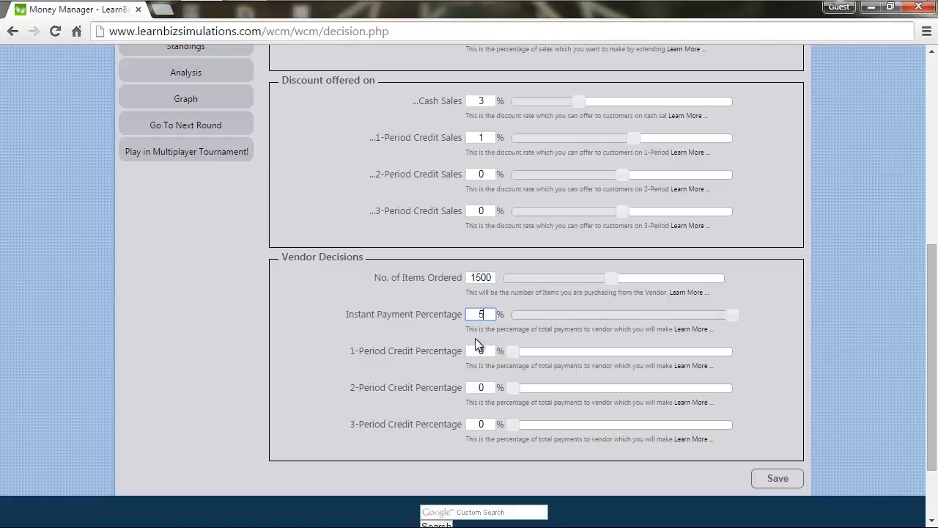
# - Split Round 2 vendor payments 5% instant, 20% one-, 30% two- and 45% three-period credit
pyautogui.click(480, 350)
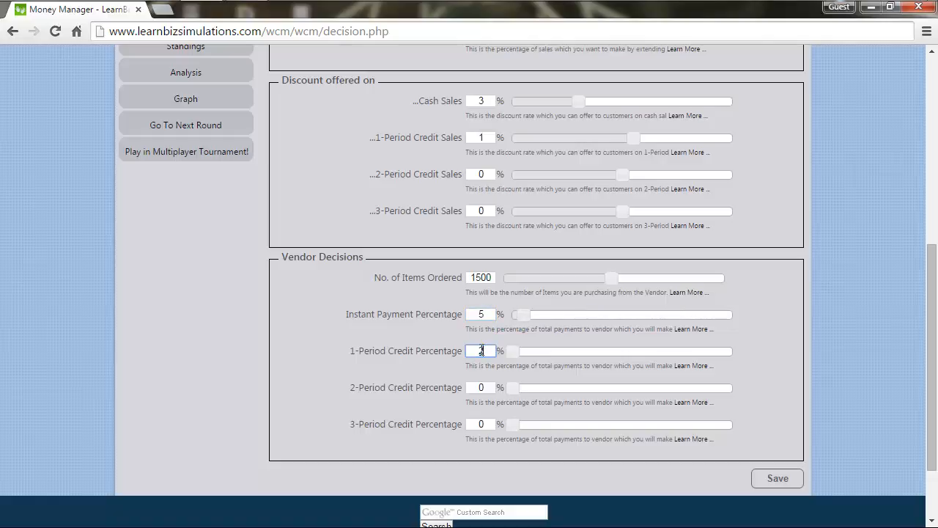
pyautogui.write('20')
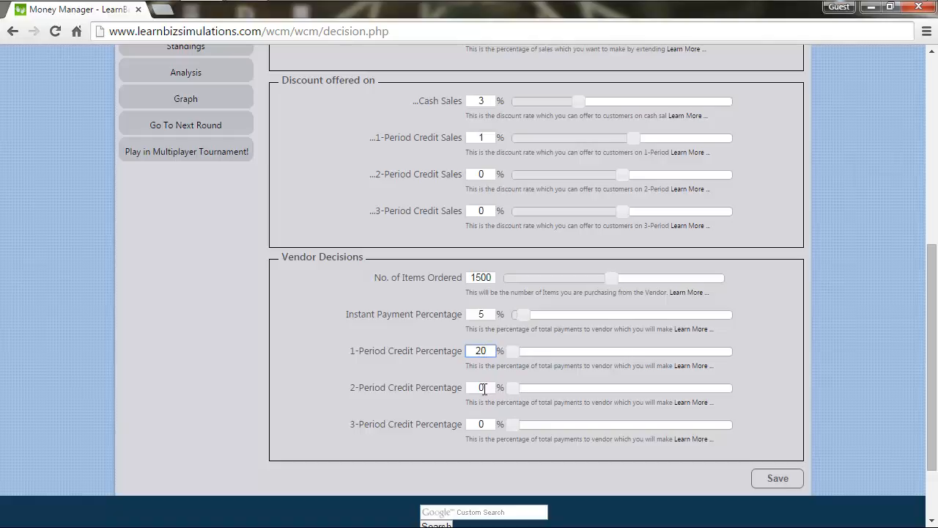
pyautogui.write('30')
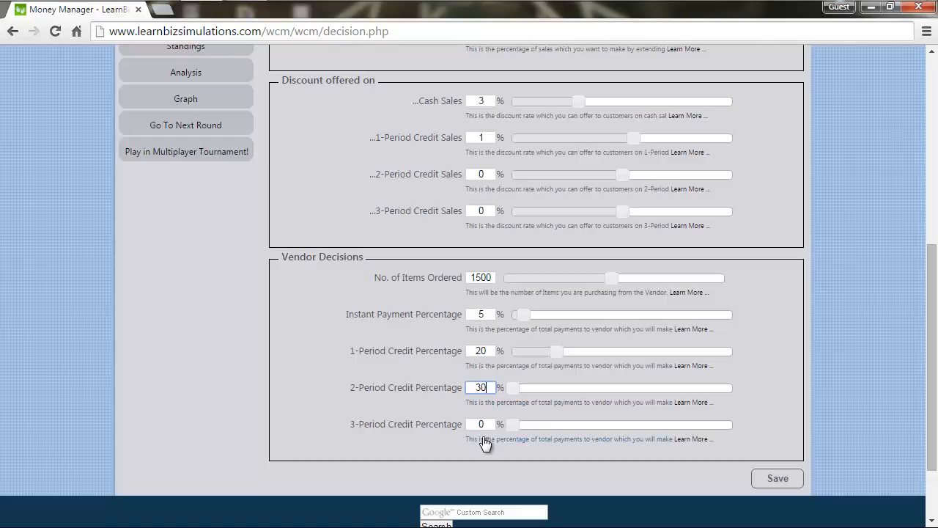
pyautogui.click(481, 423)
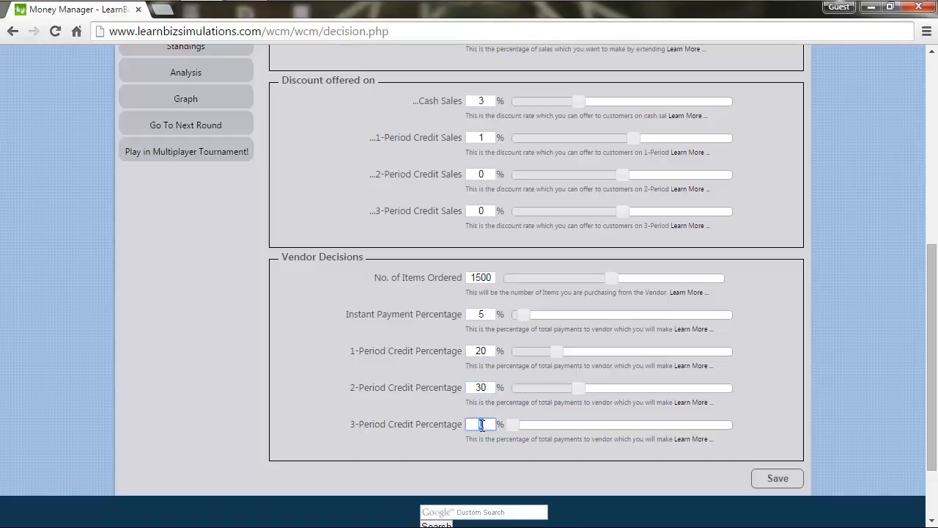
pyautogui.write('40')
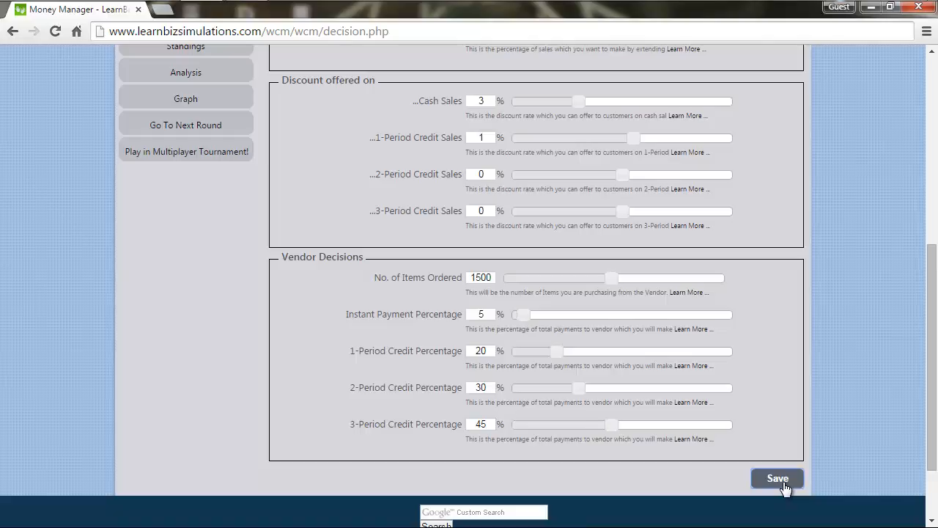
pyautogui.moveTo(563, 324)
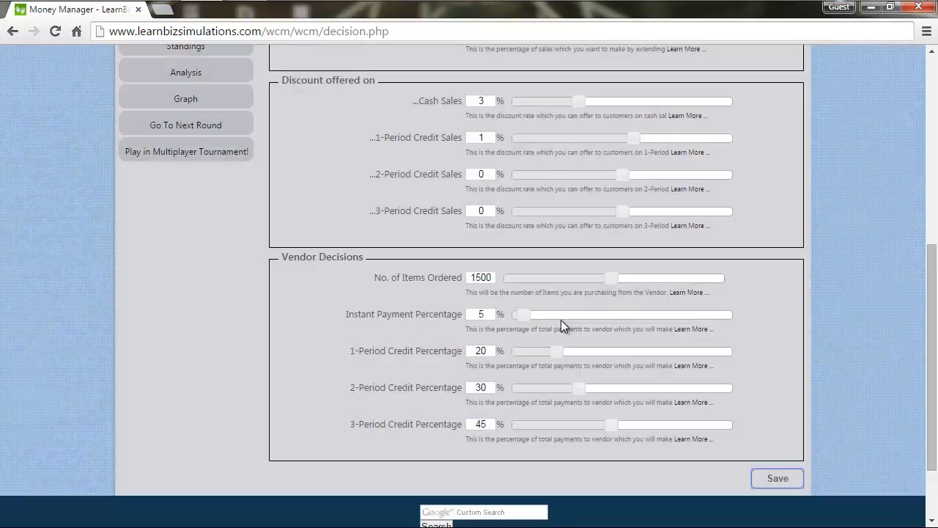